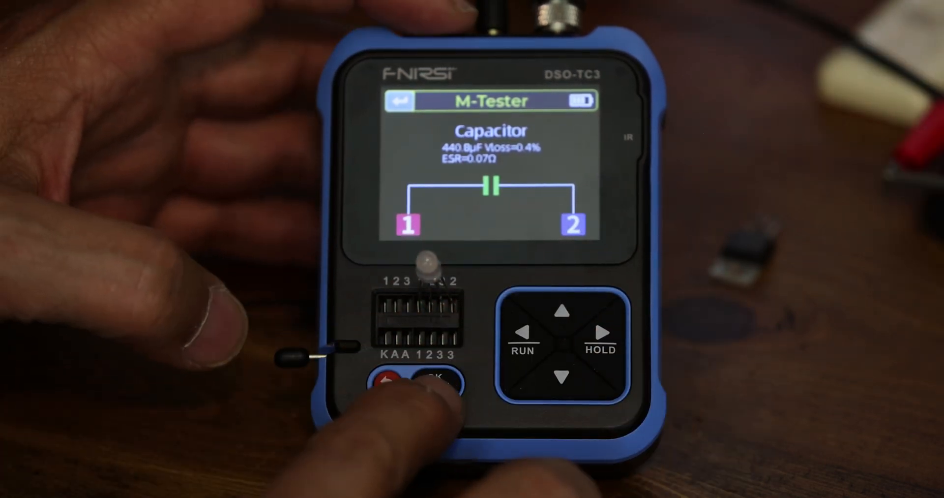
# - Exit the 440.8 µF capacitor result and scroll the main menu to Oscilloscope
pyautogui.click(434, 384)
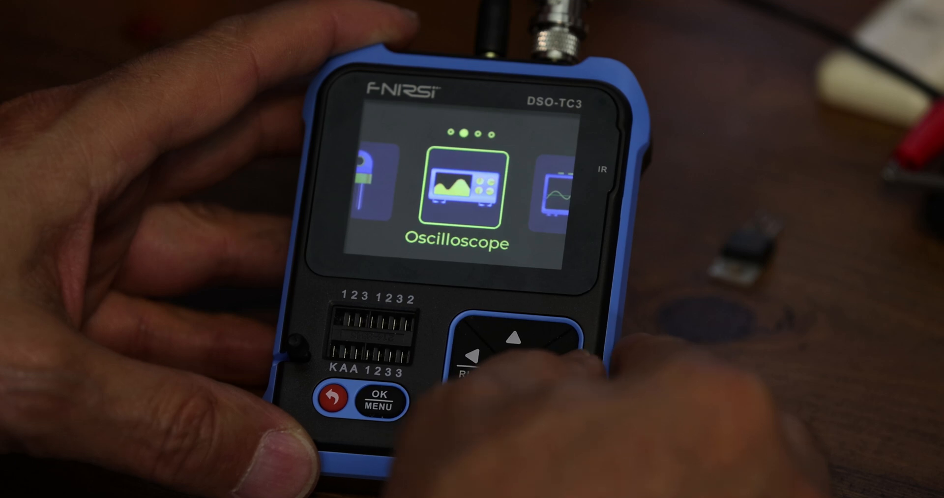
# - Move from Oscilloscope to Generator and enter it, showing the 1000 Hz, 3.0 V sine
pyautogui.click(378, 400)
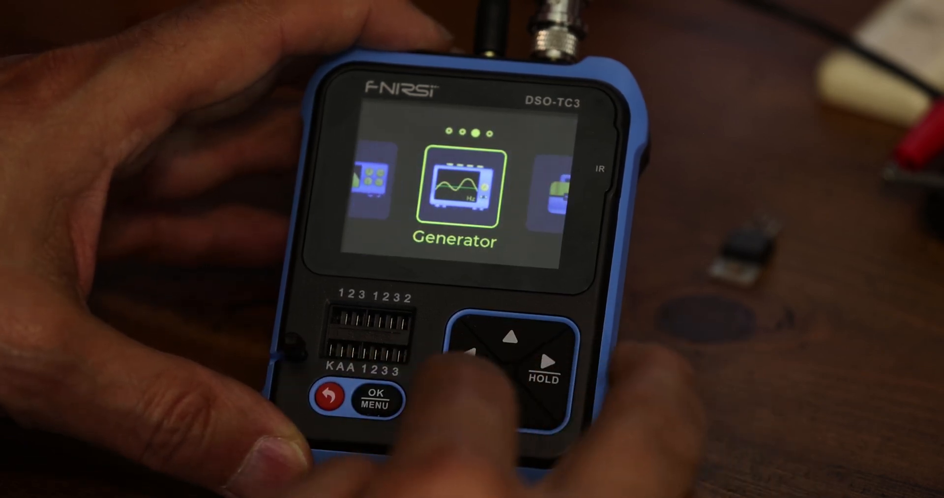
pyautogui.click(373, 399)
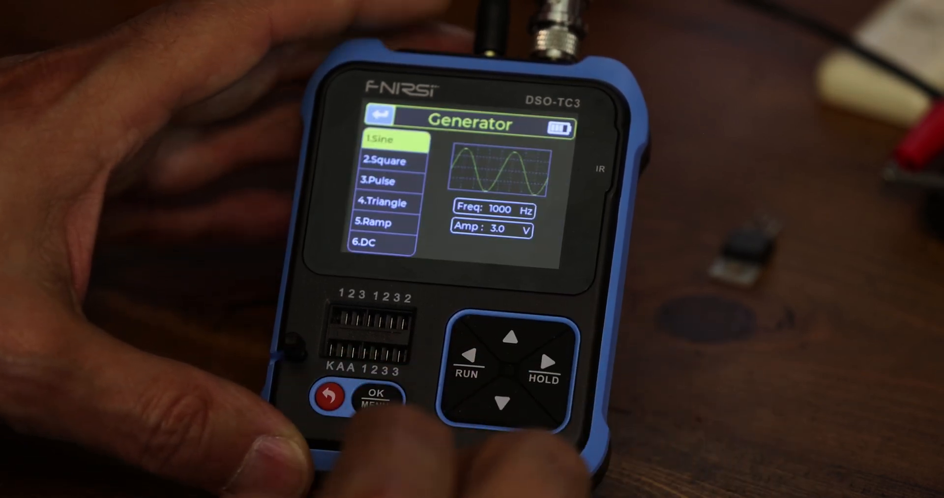